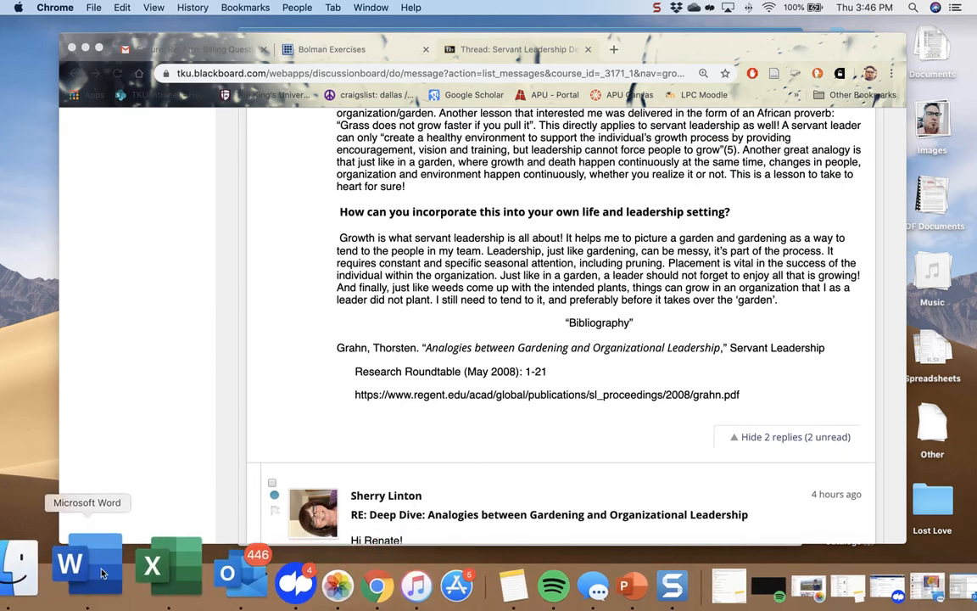
Switch from Blackboard to the Case Study Reframing document in Word.
click(85, 563)
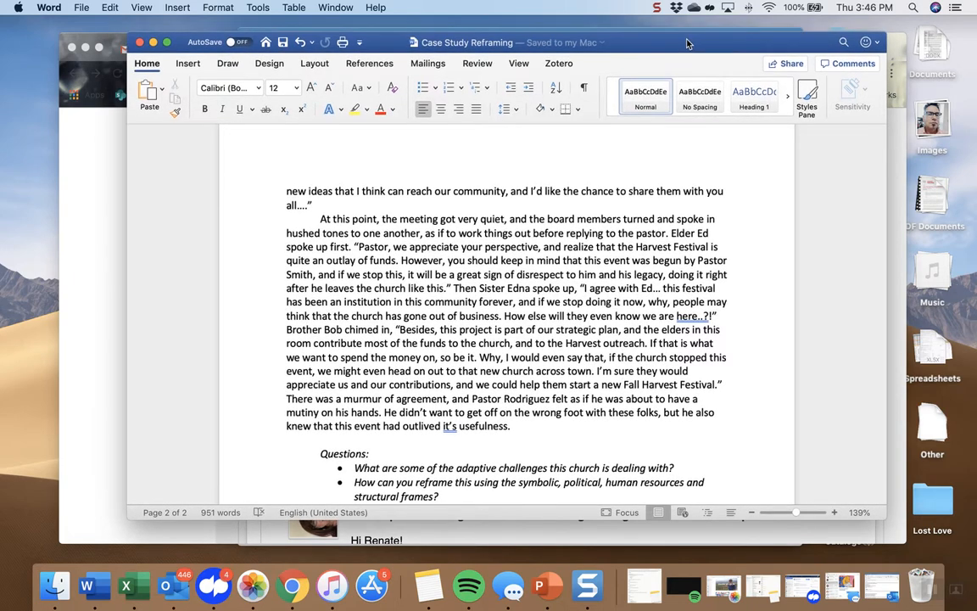
Select and copy the quiet-board-meeting passage, then return to the Blackboard thread.
click(621, 383)
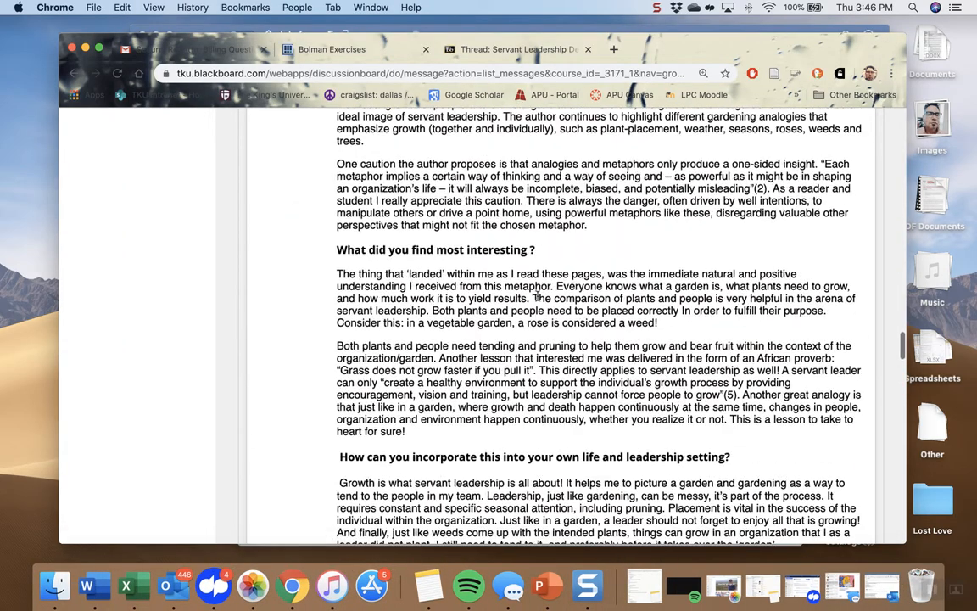
Start a reply to the Deep Dive post and place the cursor in its empty message box.
scroll(down, 3)
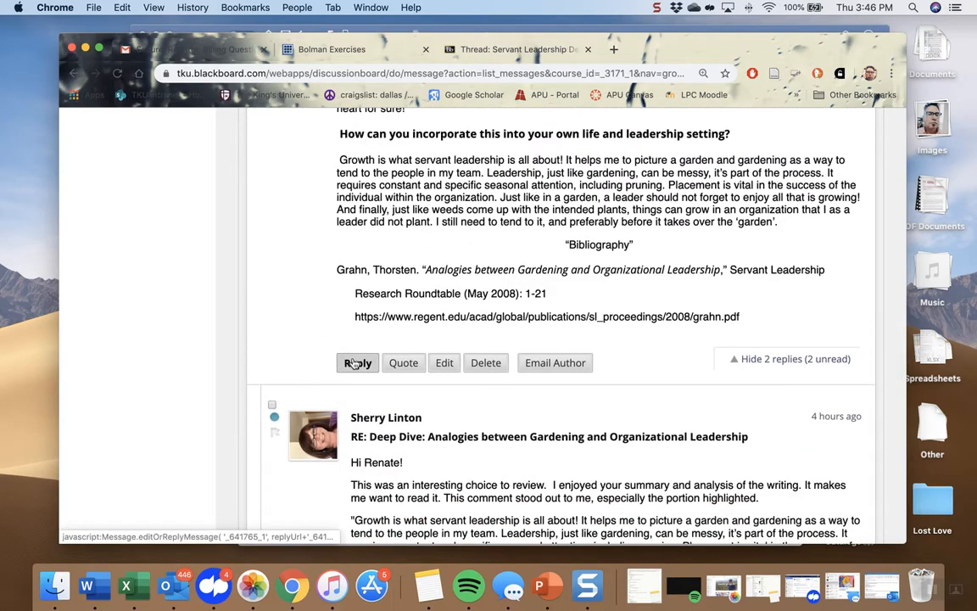
click(356, 363)
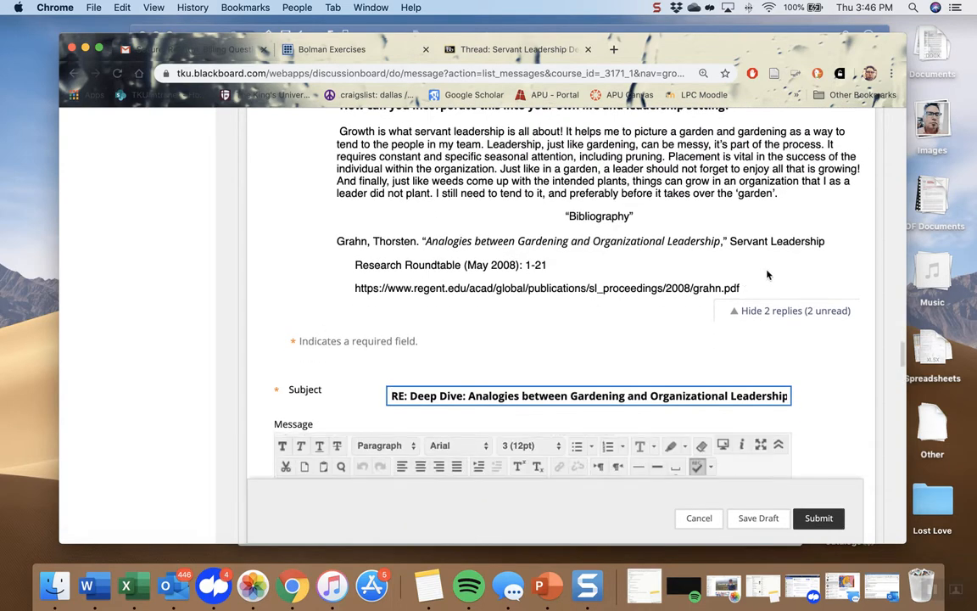
scroll(down, 3)
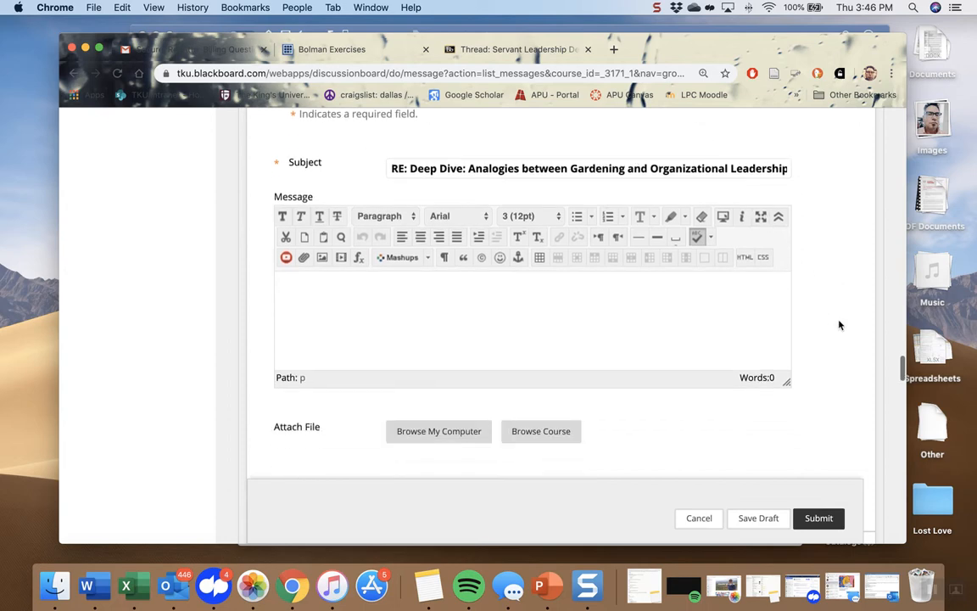
scroll(down, 3)
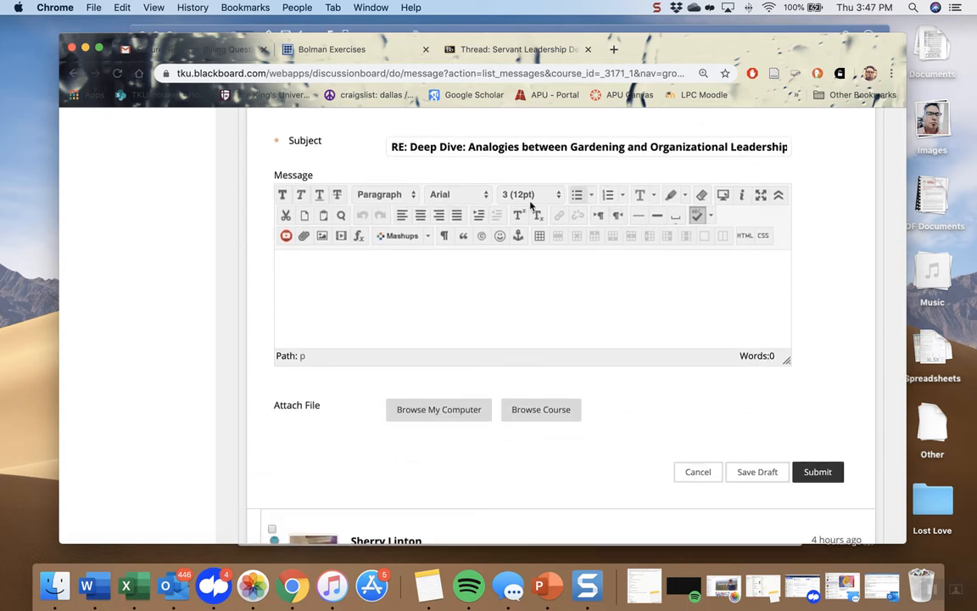
mouse_move(804, 414)
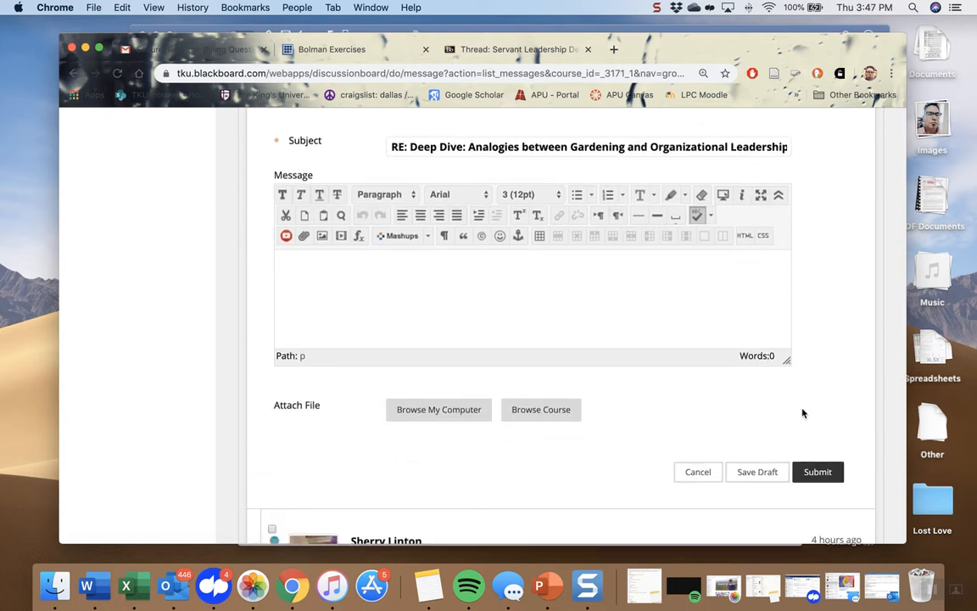
click(532, 297)
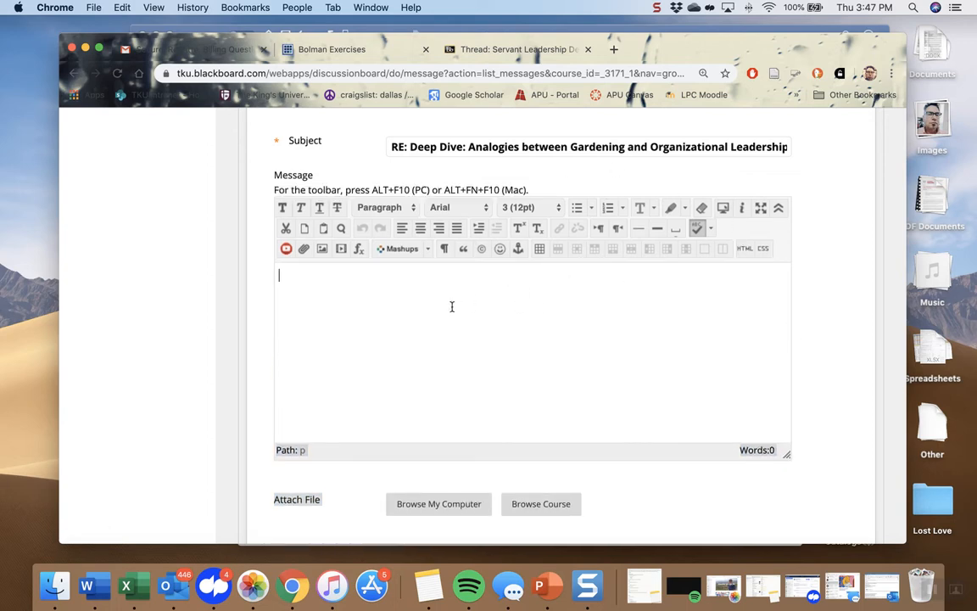
mouse_move(349, 308)
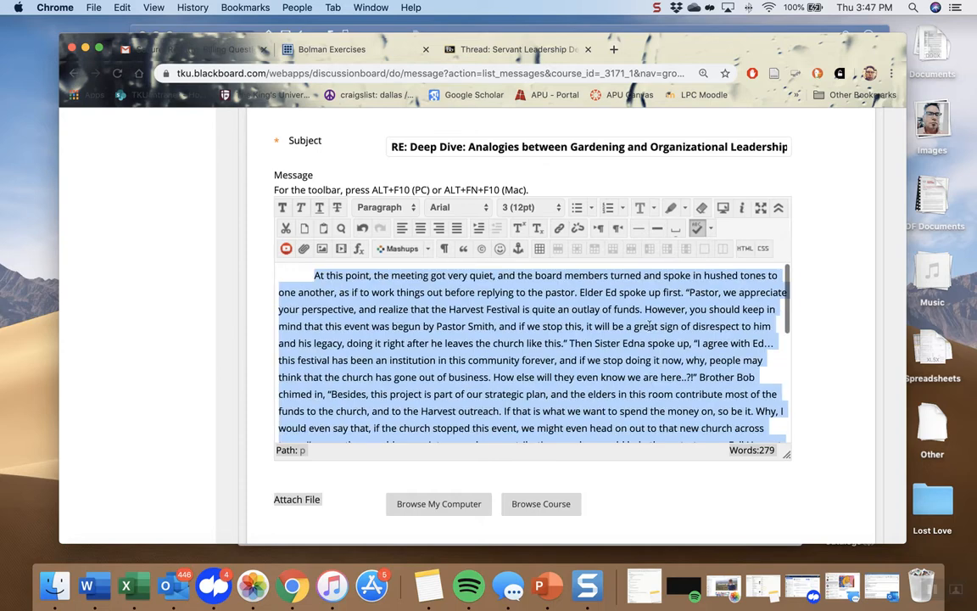
click(529, 207)
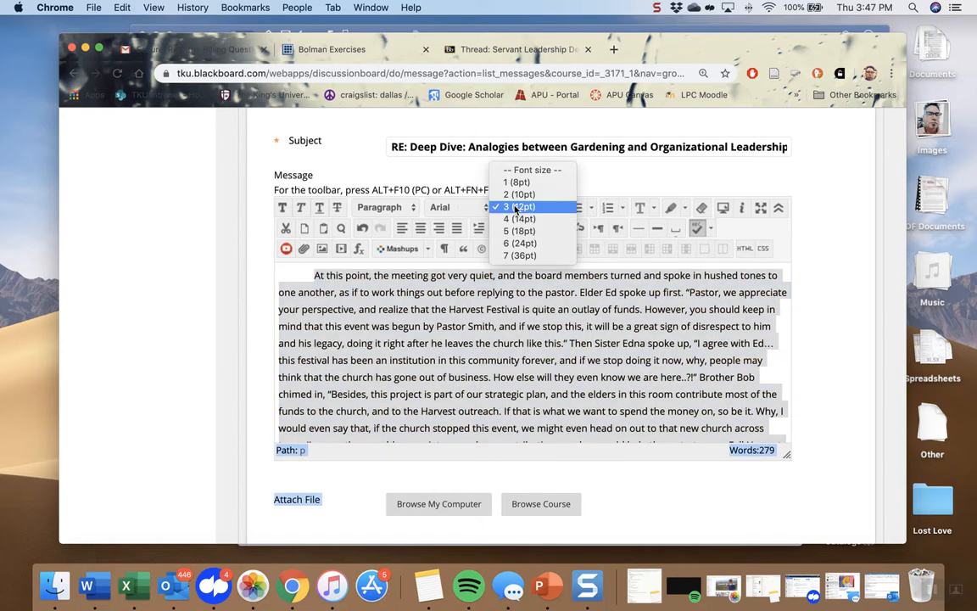
mouse_move(519, 231)
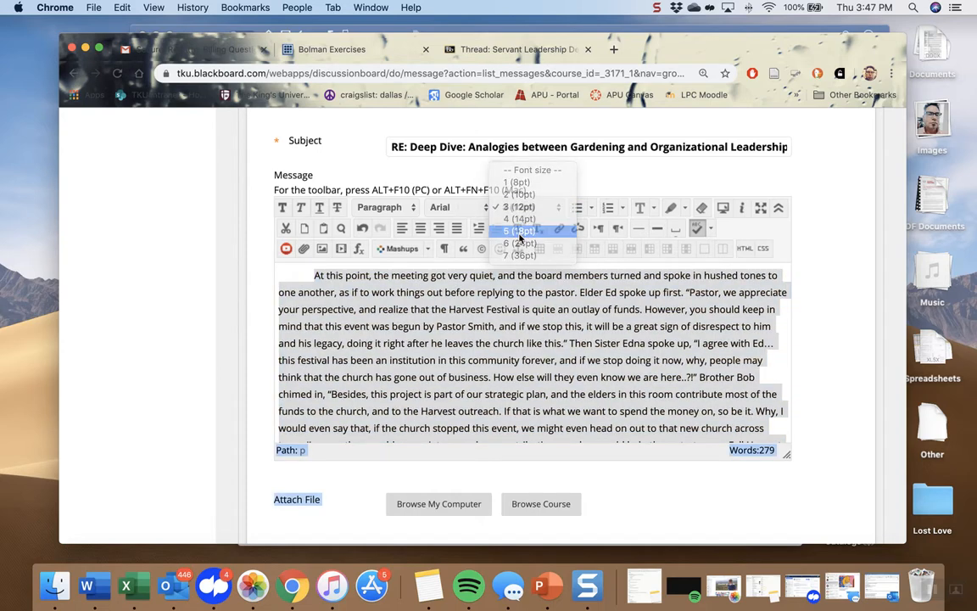
click(439, 207)
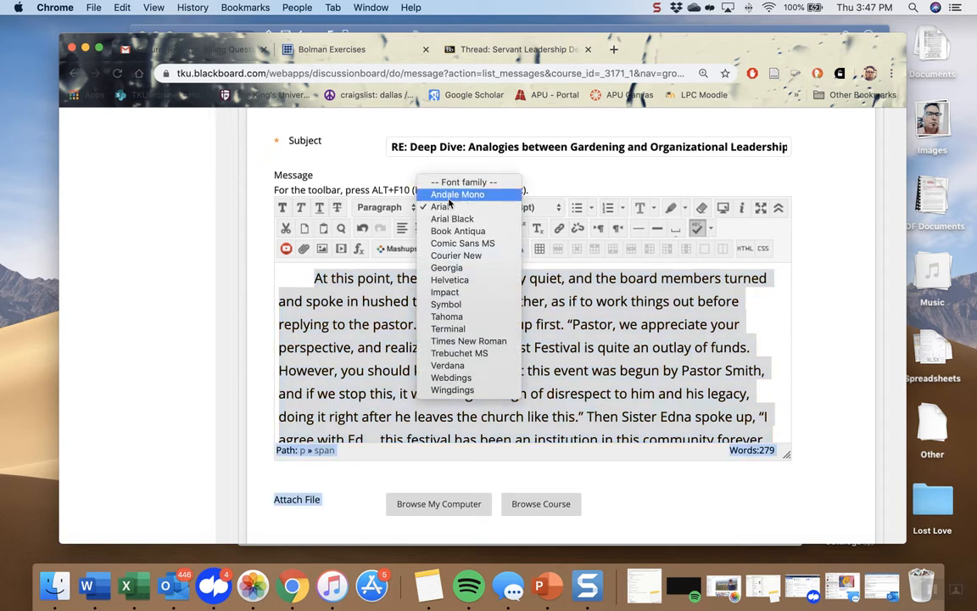
click(451, 217)
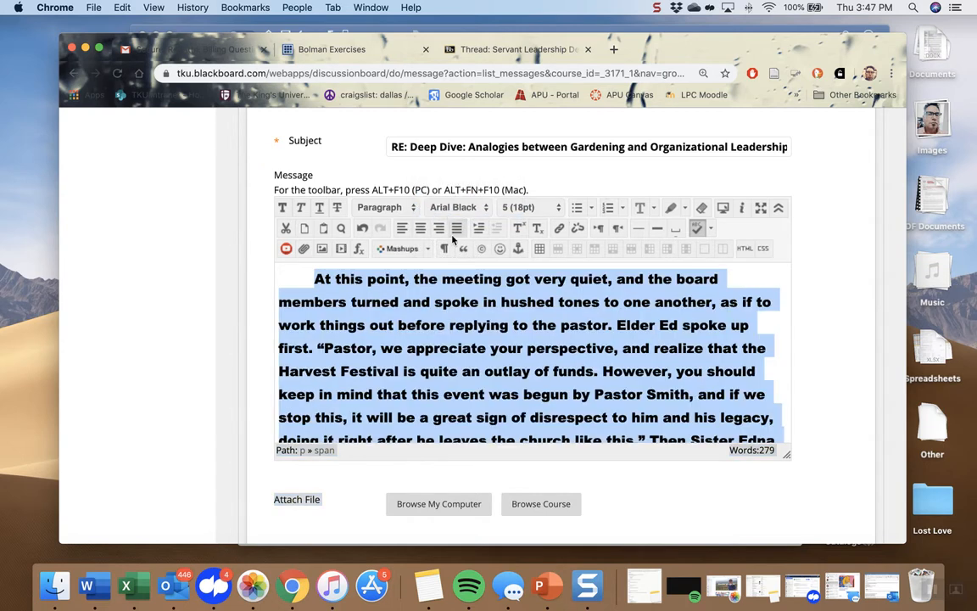
click(434, 326)
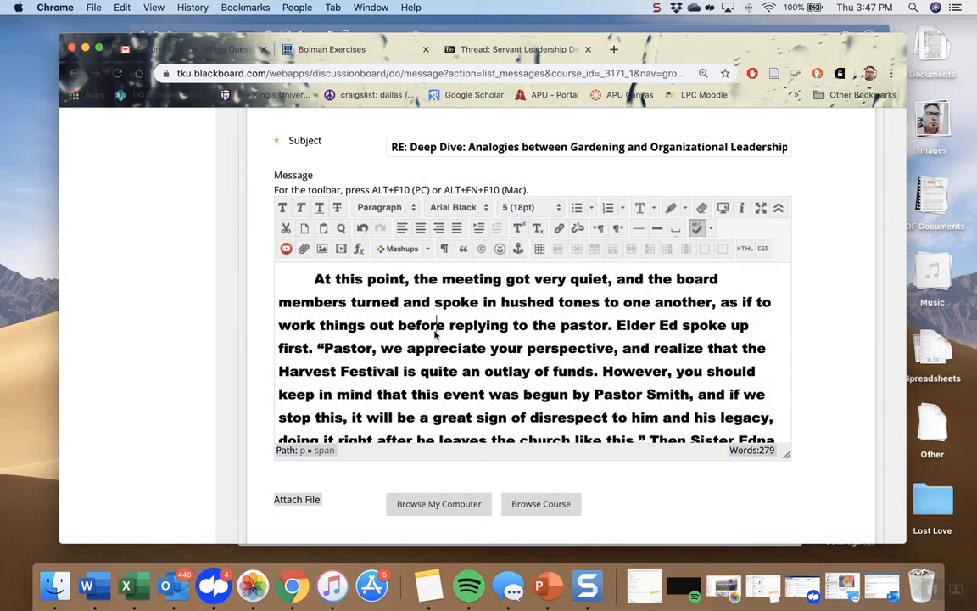
drag(312, 278, 771, 439)
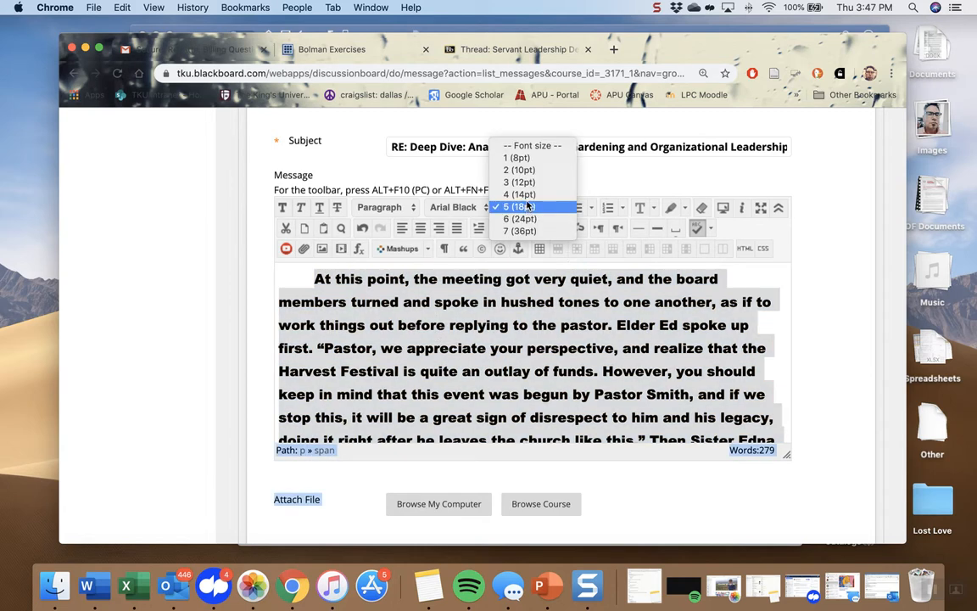
mouse_move(519, 182)
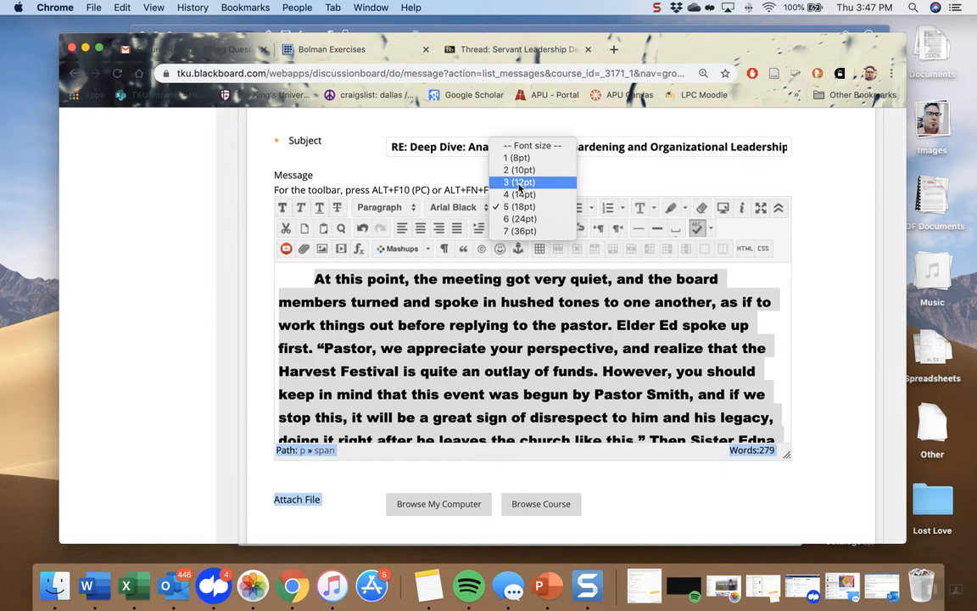
click(452, 207)
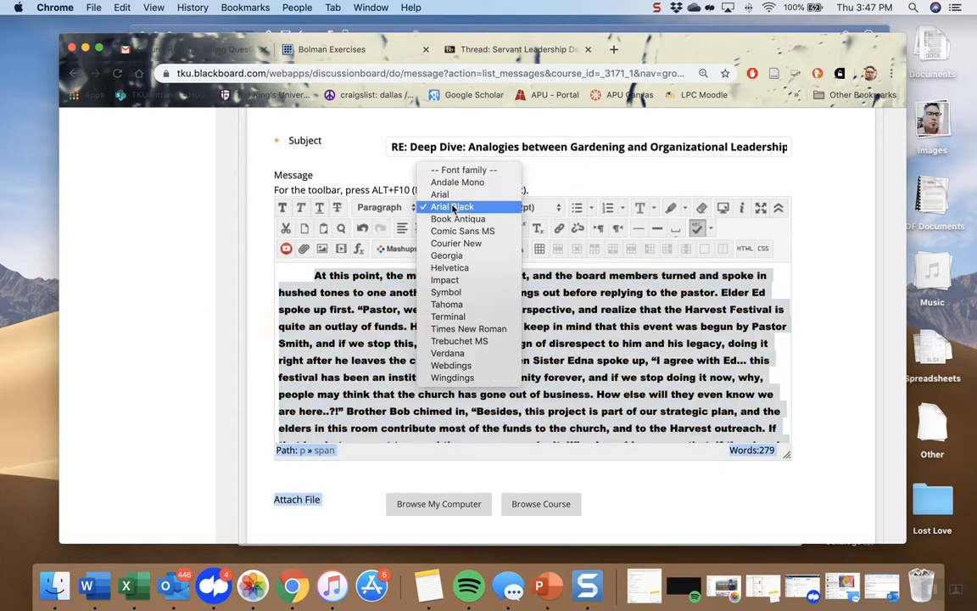
click(440, 193)
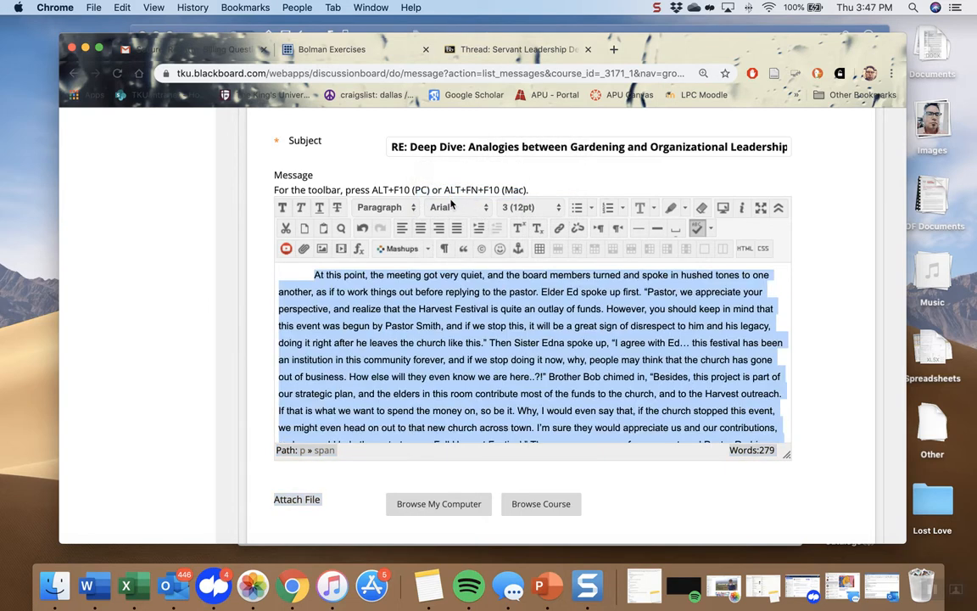
Set the pasted passage to Georgia at 12pt and deselect it to check.
click(458, 207)
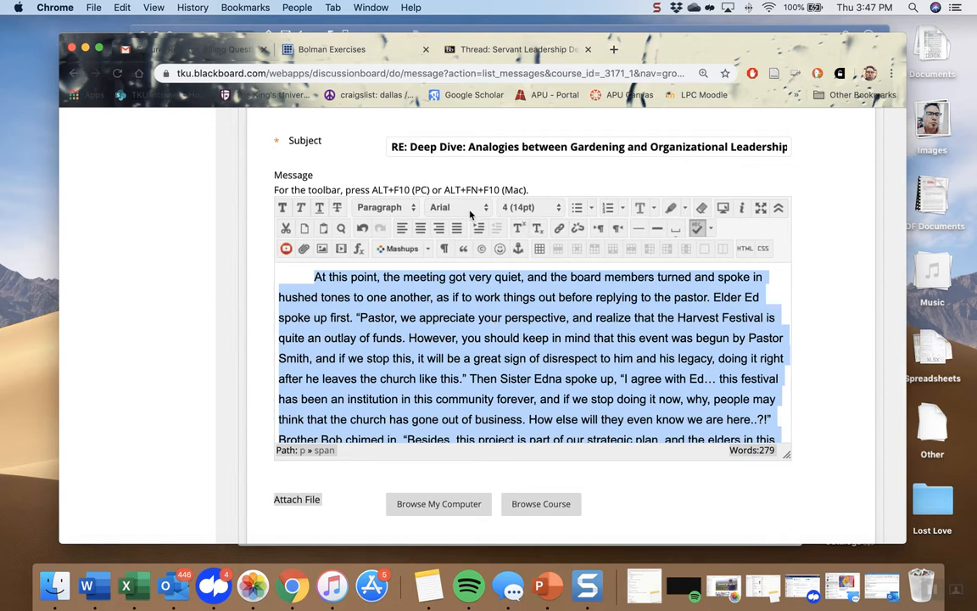
click(458, 207)
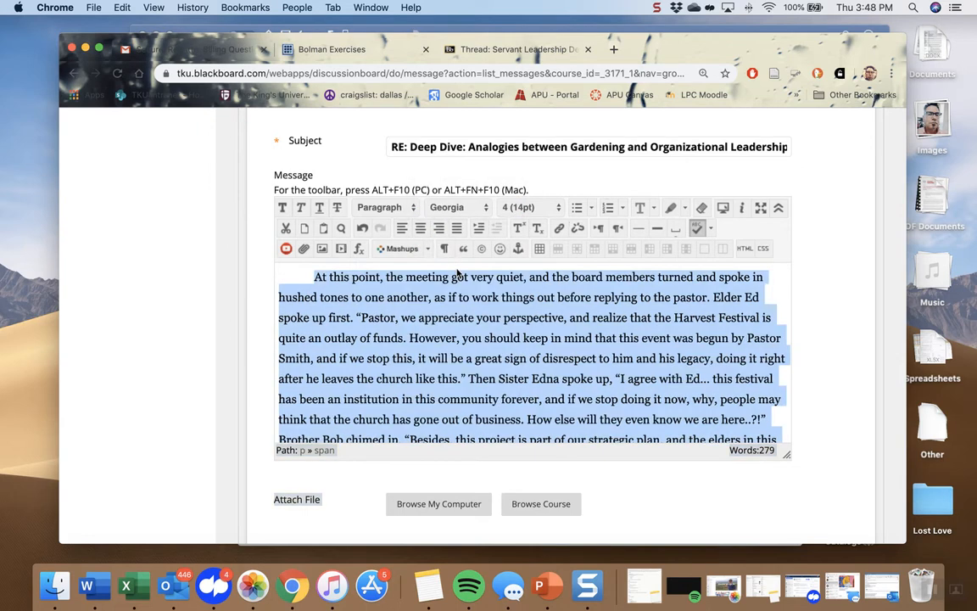
click(516, 207)
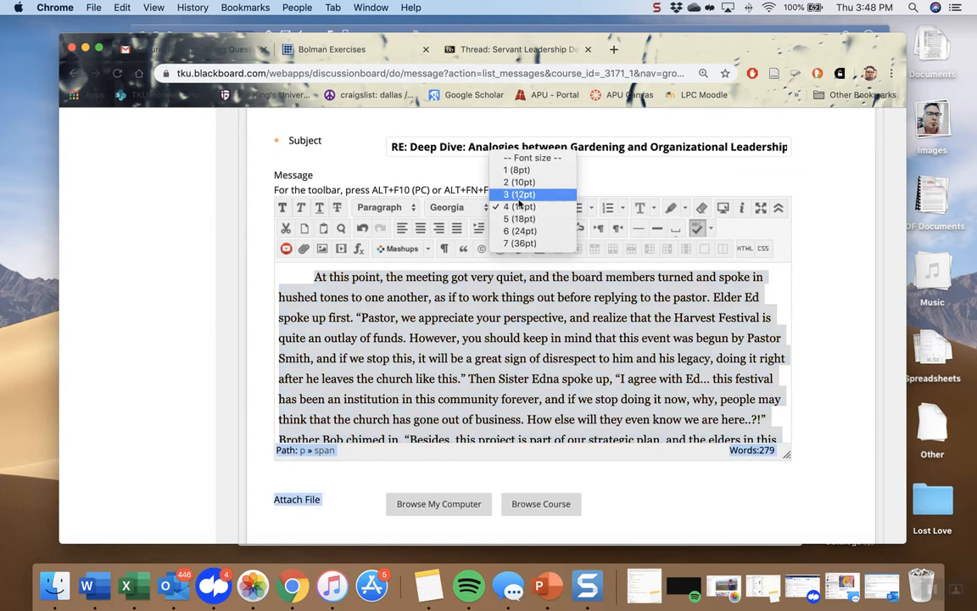
click(519, 194)
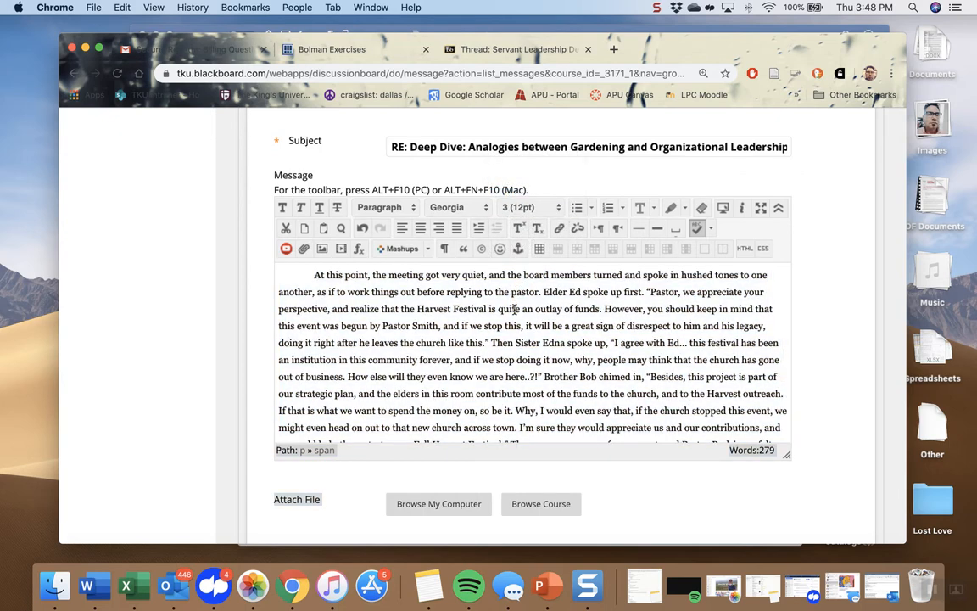
click(529, 207)
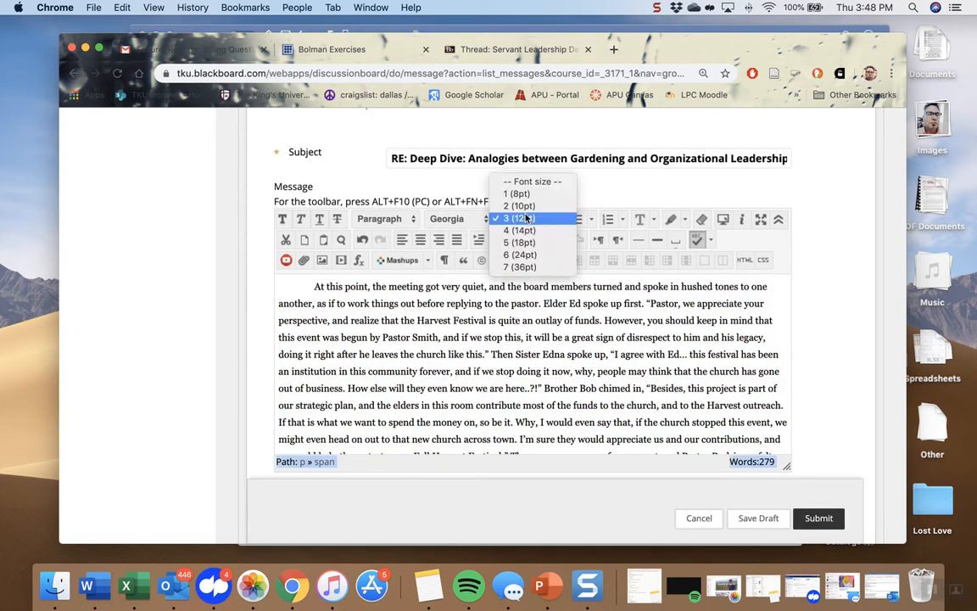
click(519, 231)
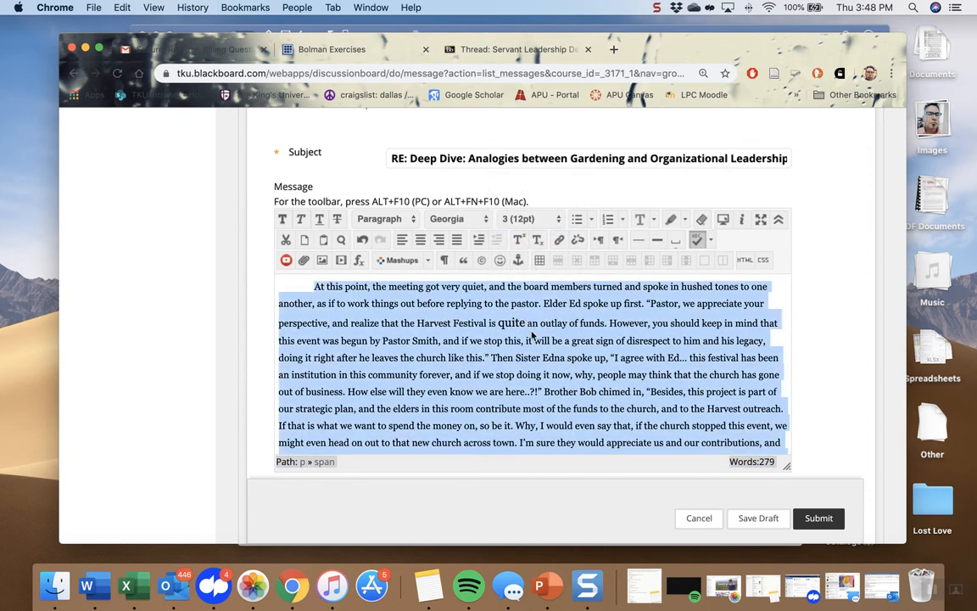
click(505, 331)
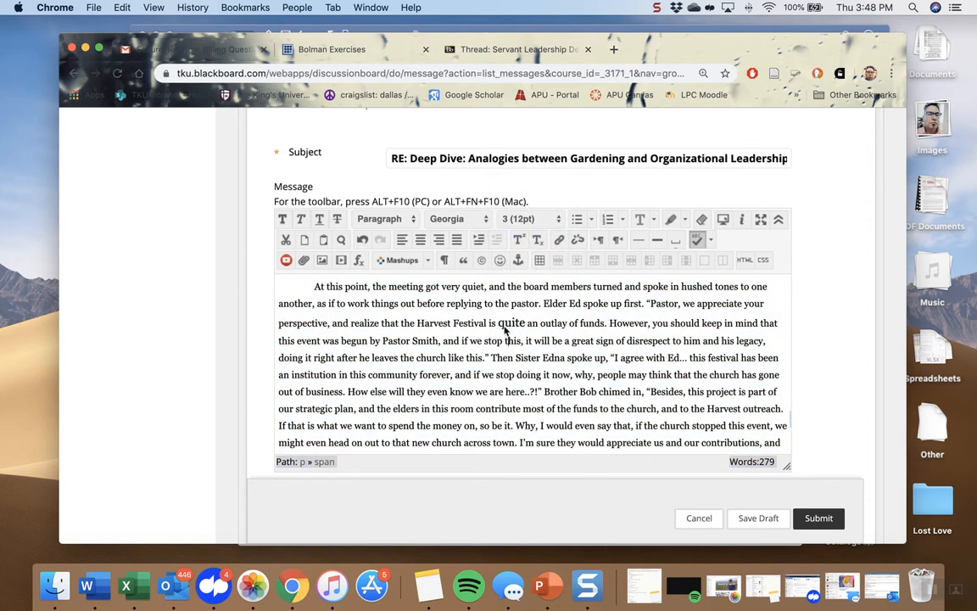
Reselect the whole reply, try 14pt, then settle back on 12pt.
drag(316, 285, 781, 441)
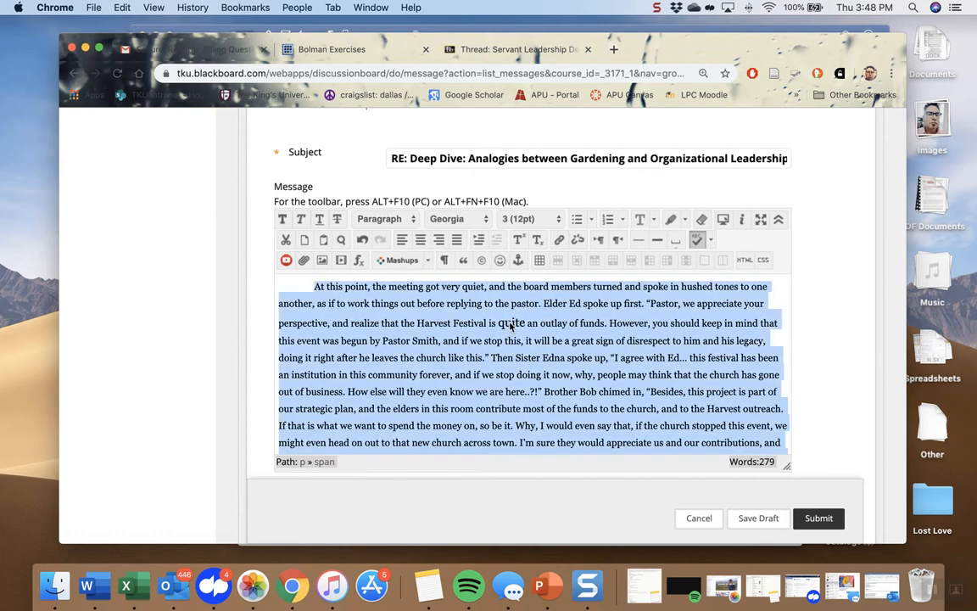
click(522, 217)
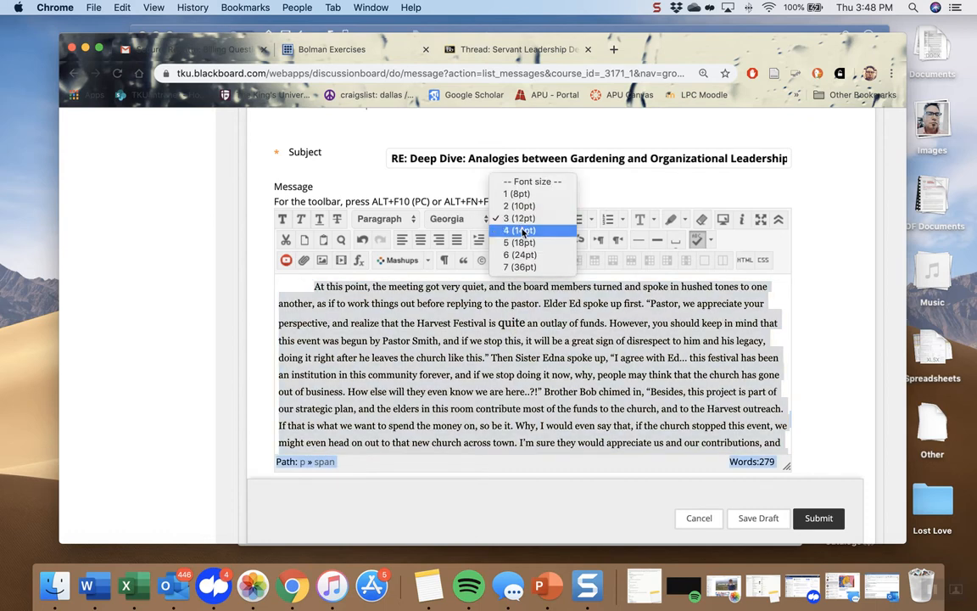
click(519, 217)
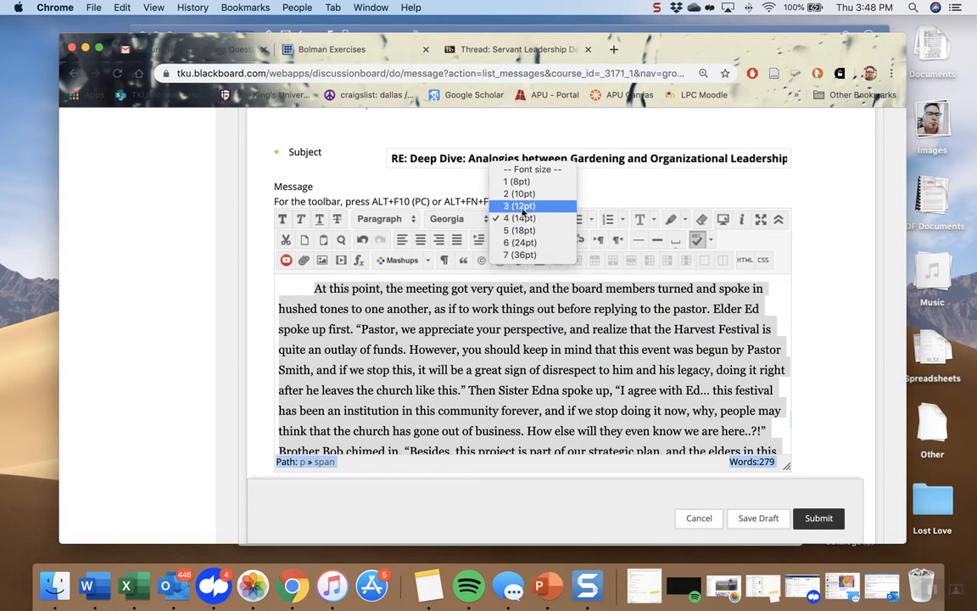
click(519, 207)
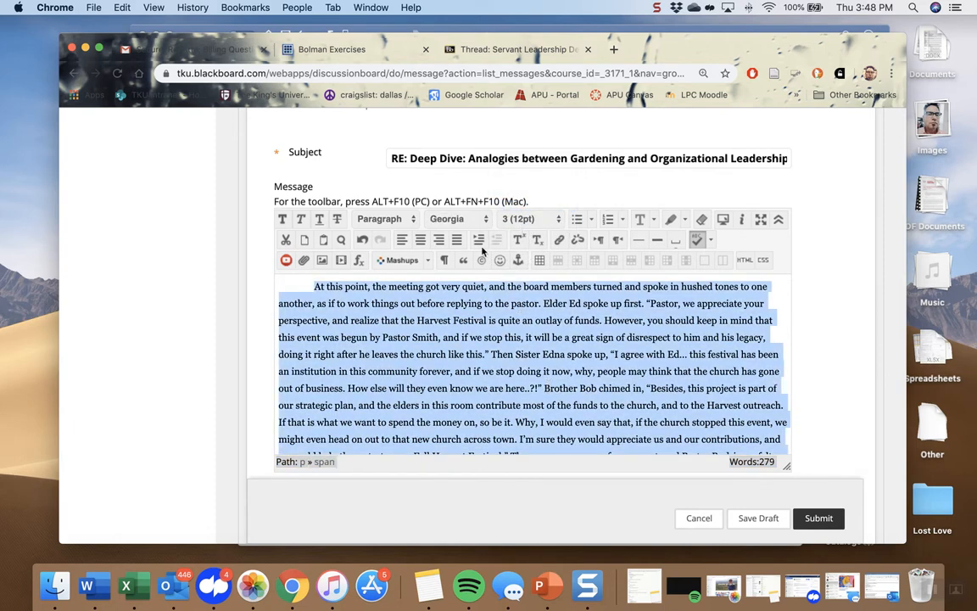
click(485, 302)
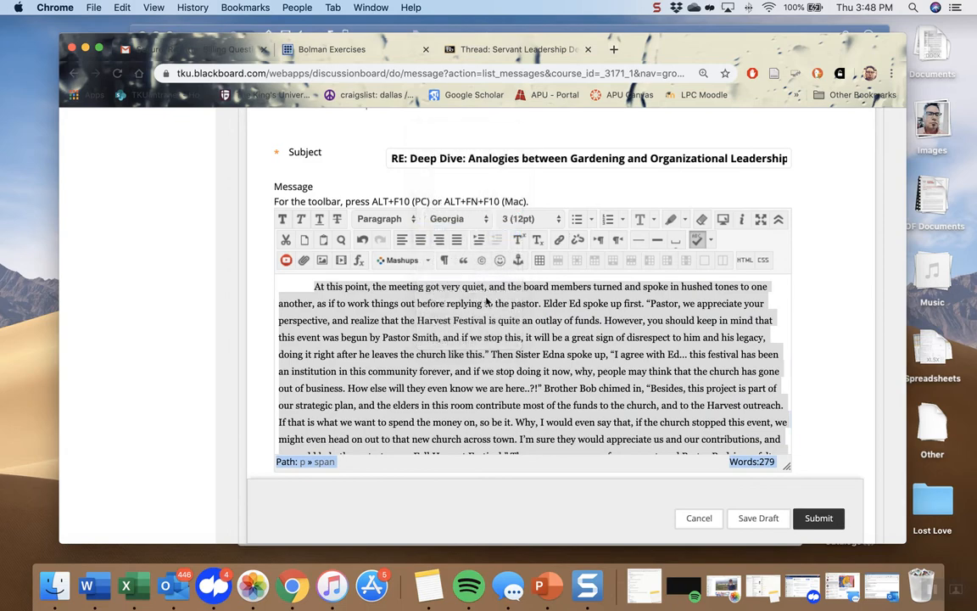
scroll(down, 3)
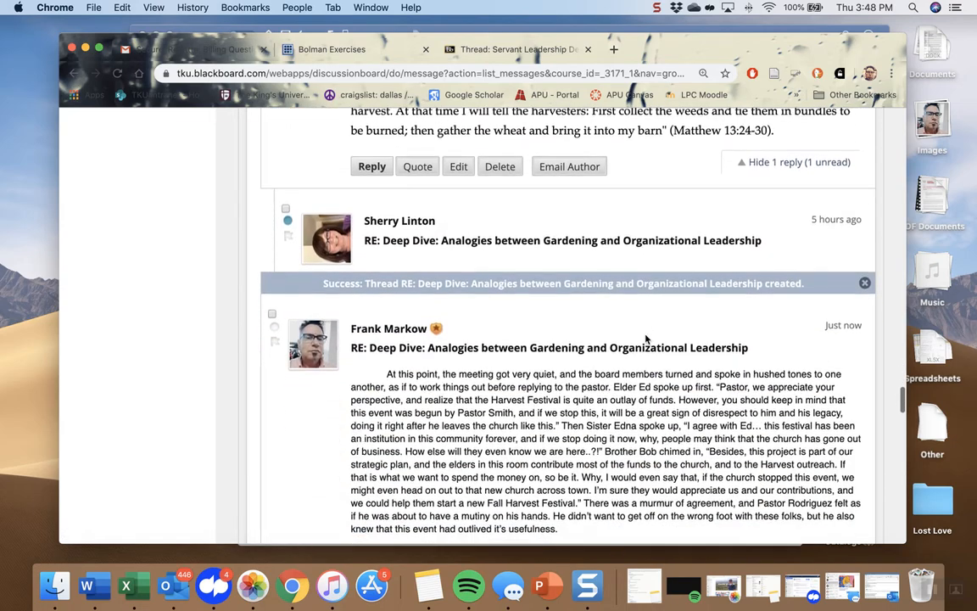
Submit the reply and scroll down to see it in the Deep Dive thread.
scroll(down, 3)
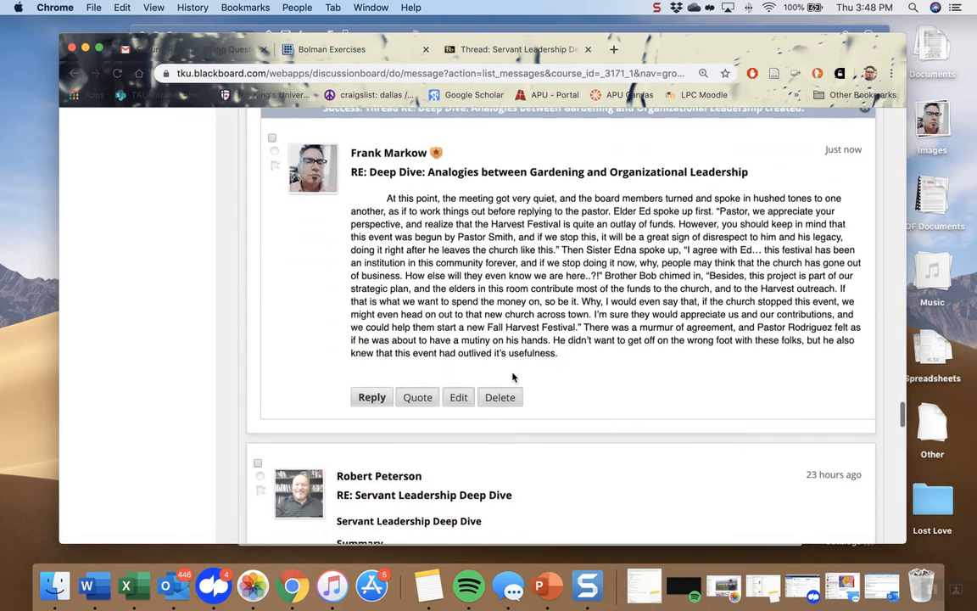
scroll(down, 3)
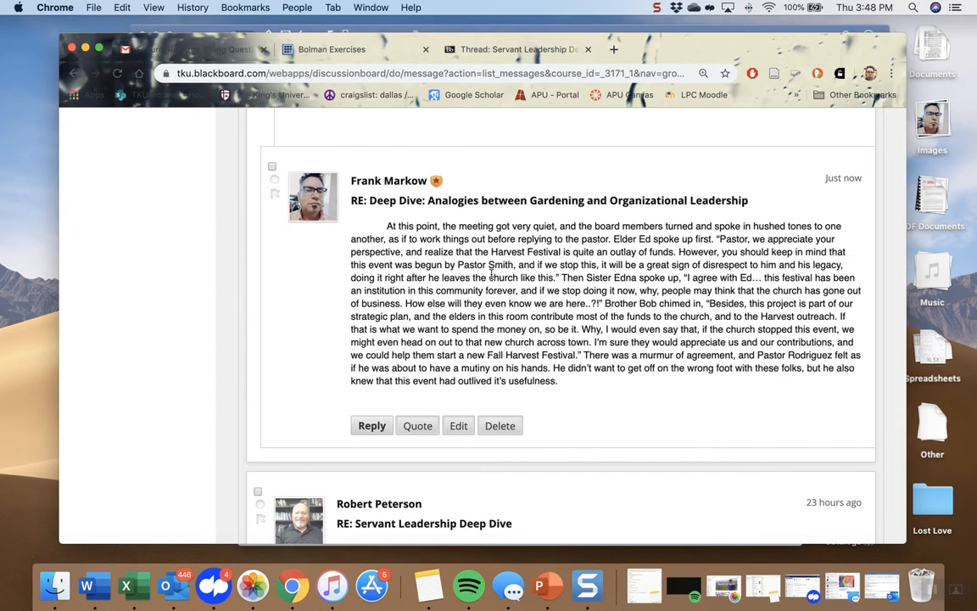
mouse_move(452, 409)
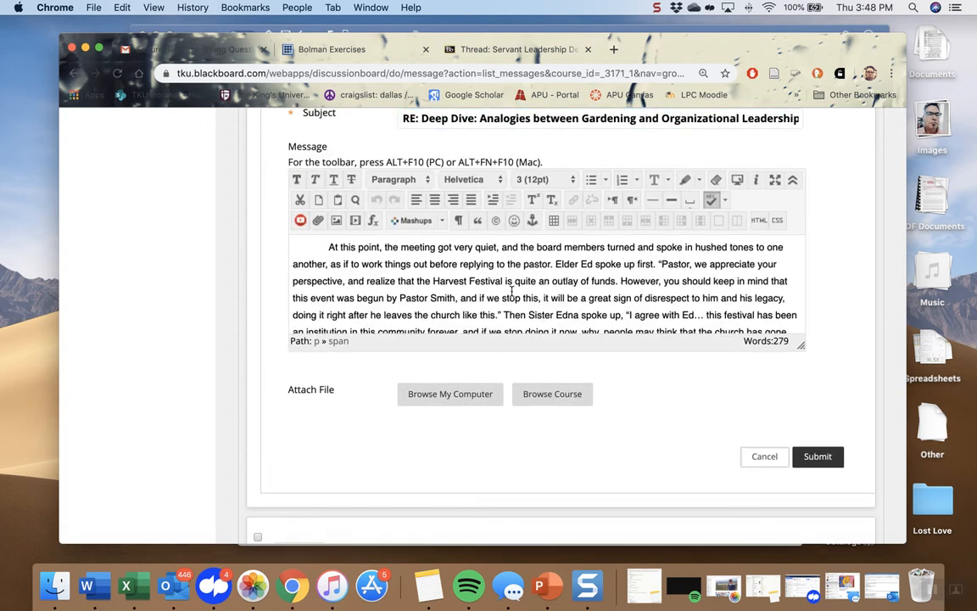
Edit the posted reply to Helvetica at 14pt and resubmit it.
click(536, 179)
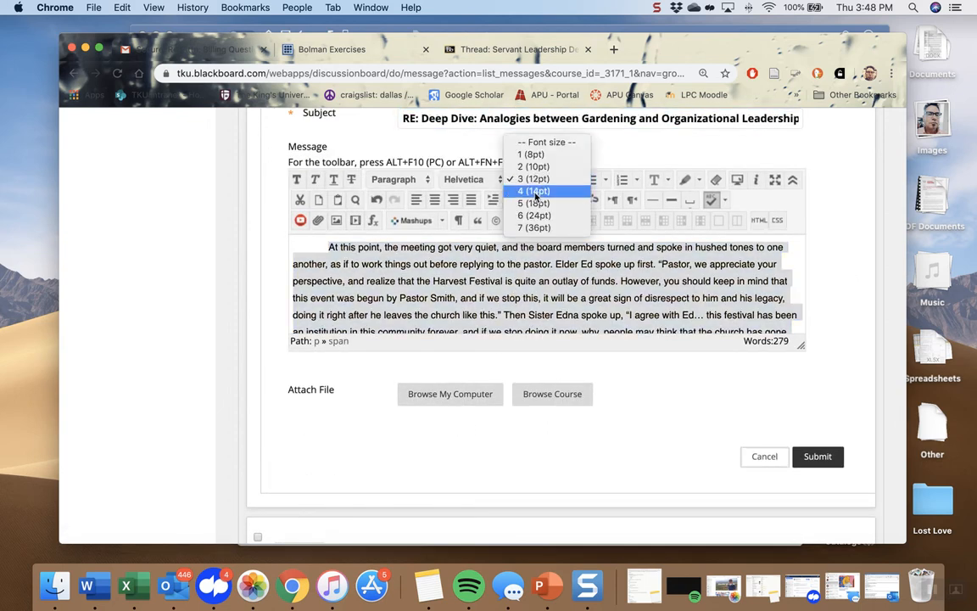
click(462, 180)
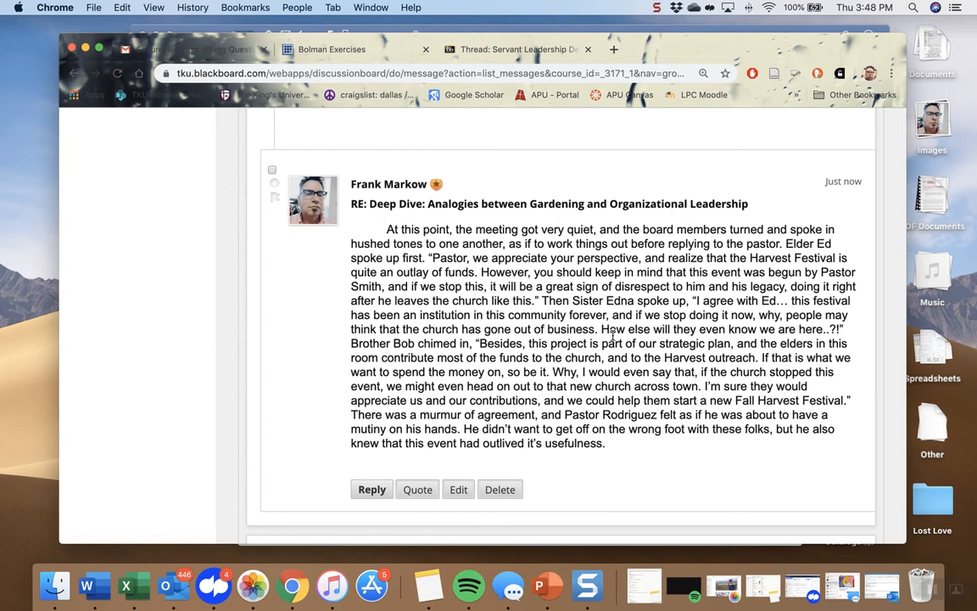
scroll(down, 3)
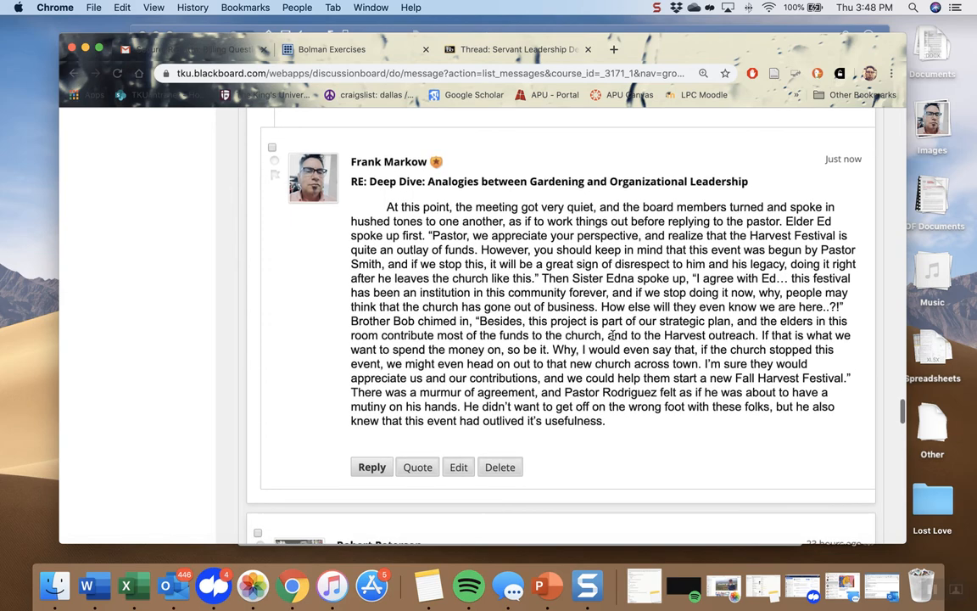
scroll(down, 3)
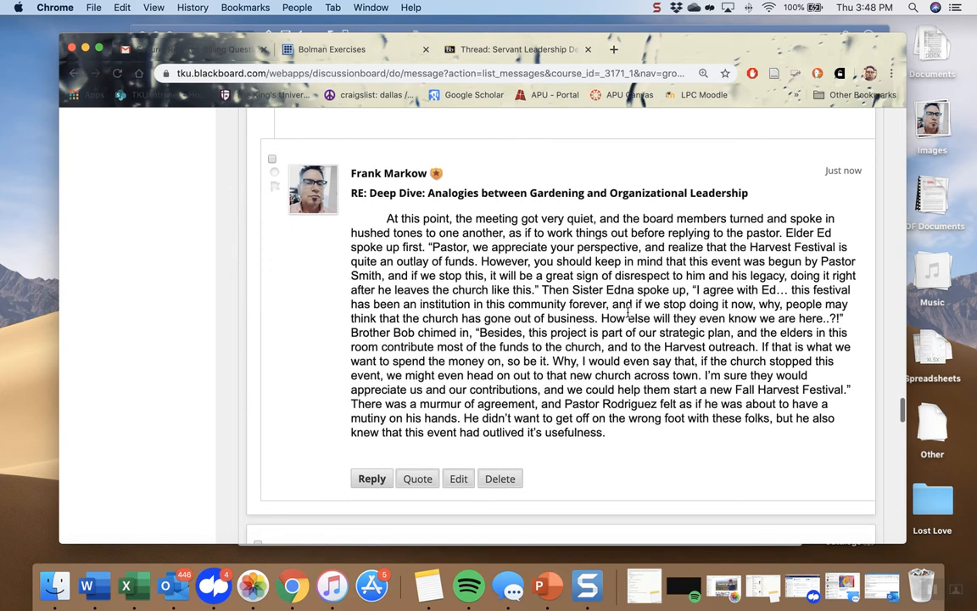
mouse_move(753, 98)
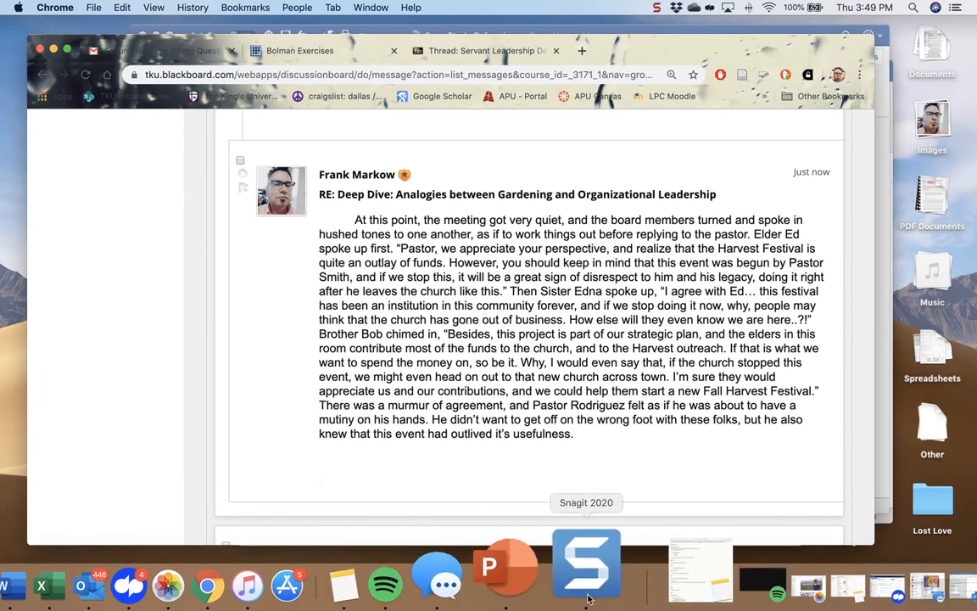
click(587, 563)
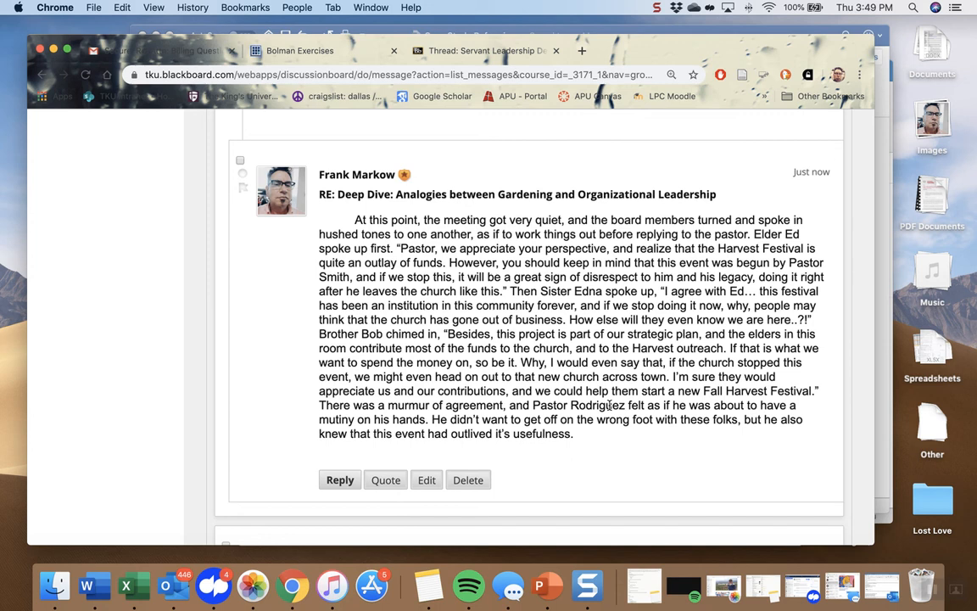
click(660, 7)
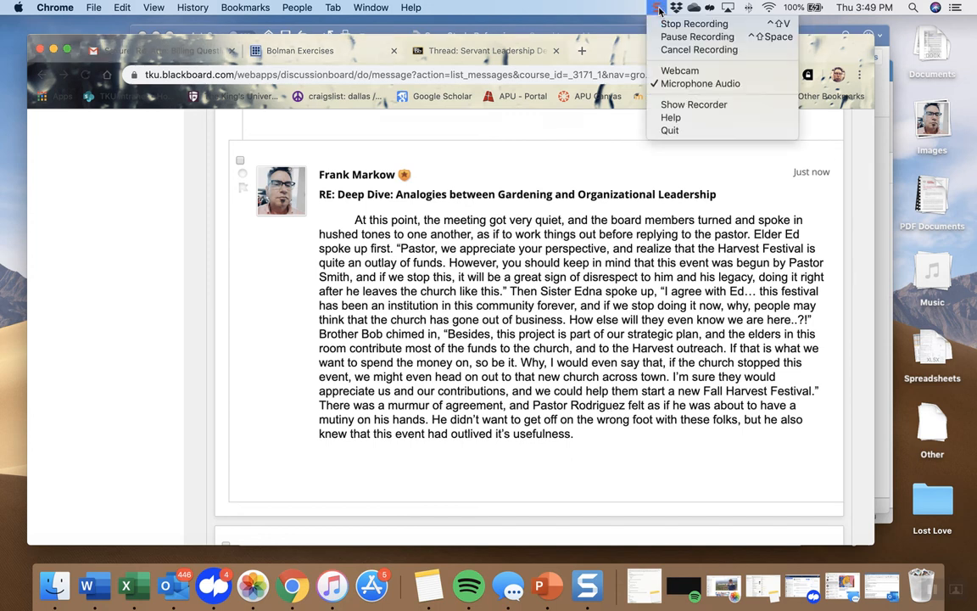